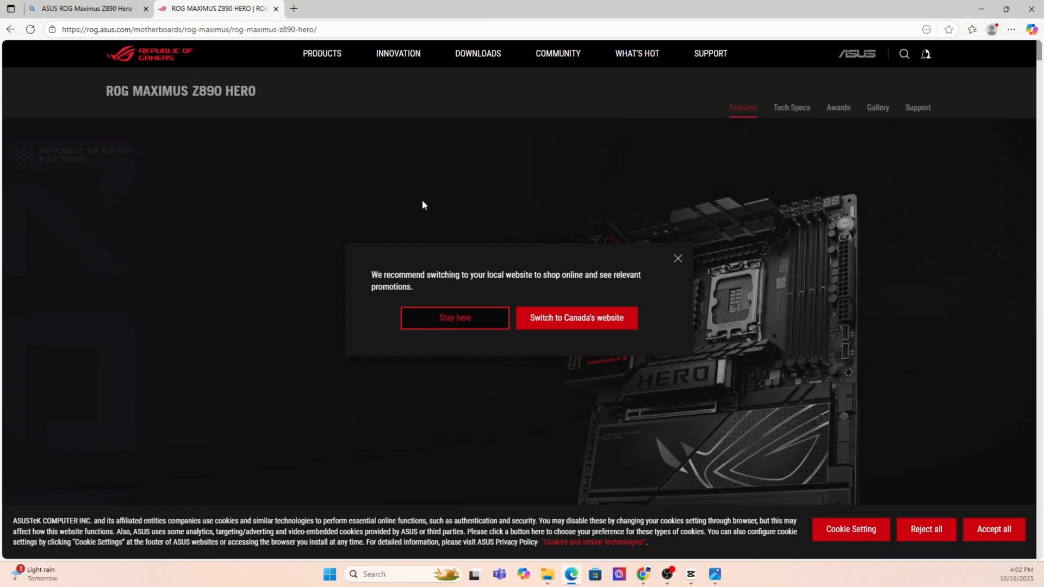
- Download the version 2201 BIOS from the board's BIOS & FIRMWARE support downloads
{"action": "left_click", "coordinate": [677, 258]}
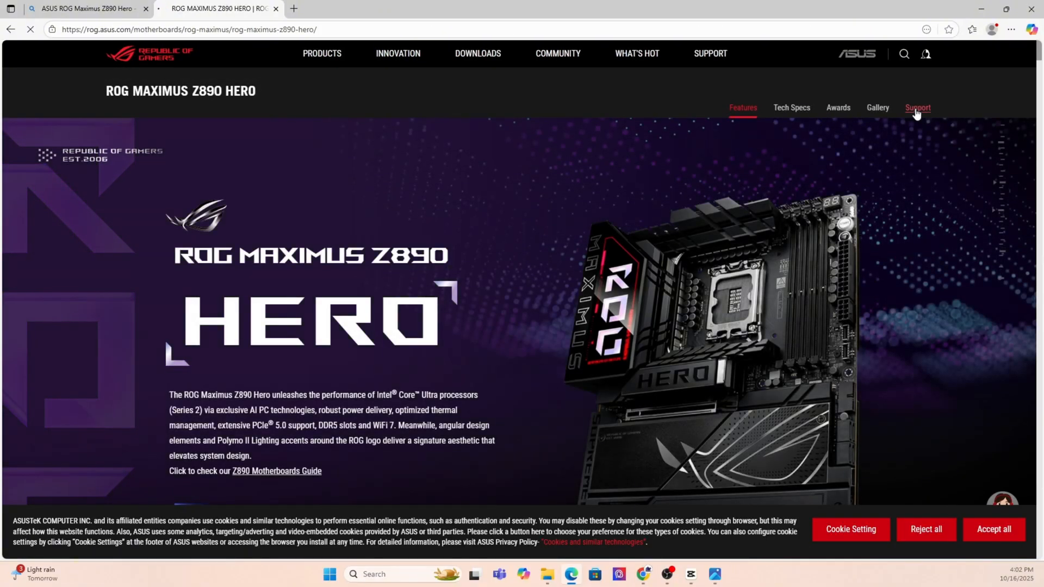
{"action": "left_click", "coordinate": [918, 108]}
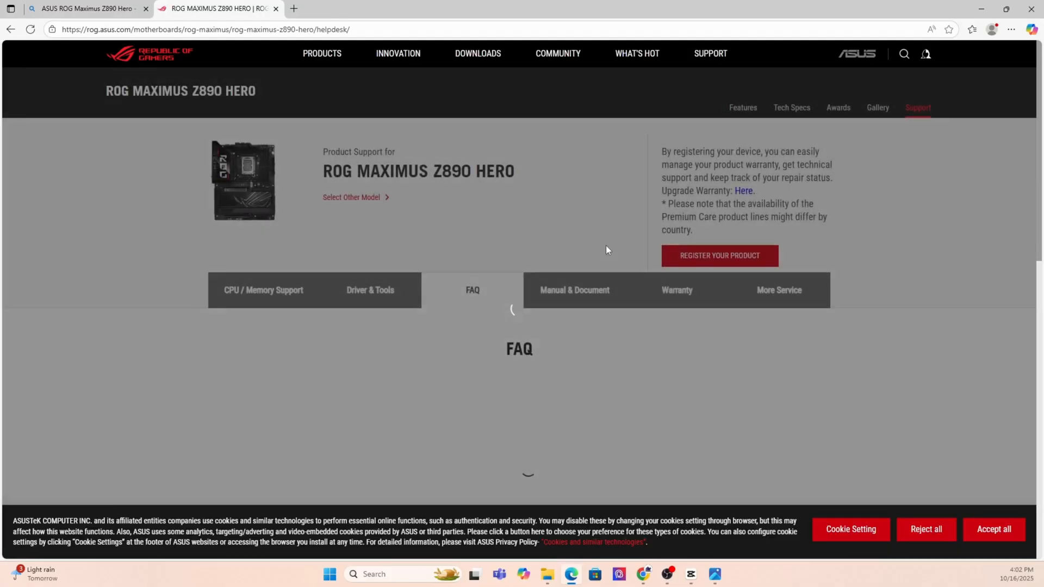
{"action": "left_click", "coordinate": [371, 291]}
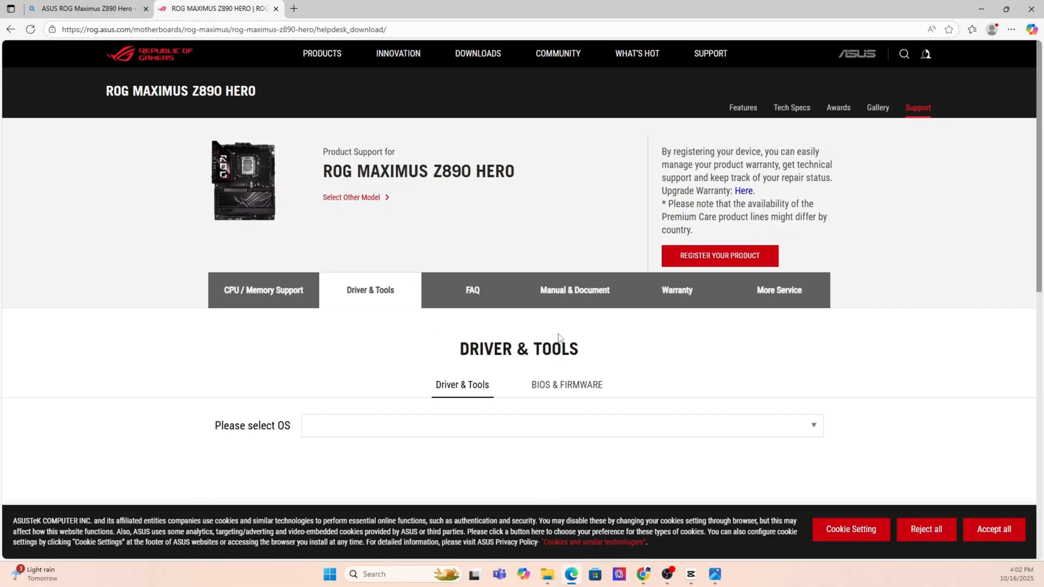
{"action": "left_click", "coordinate": [566, 385]}
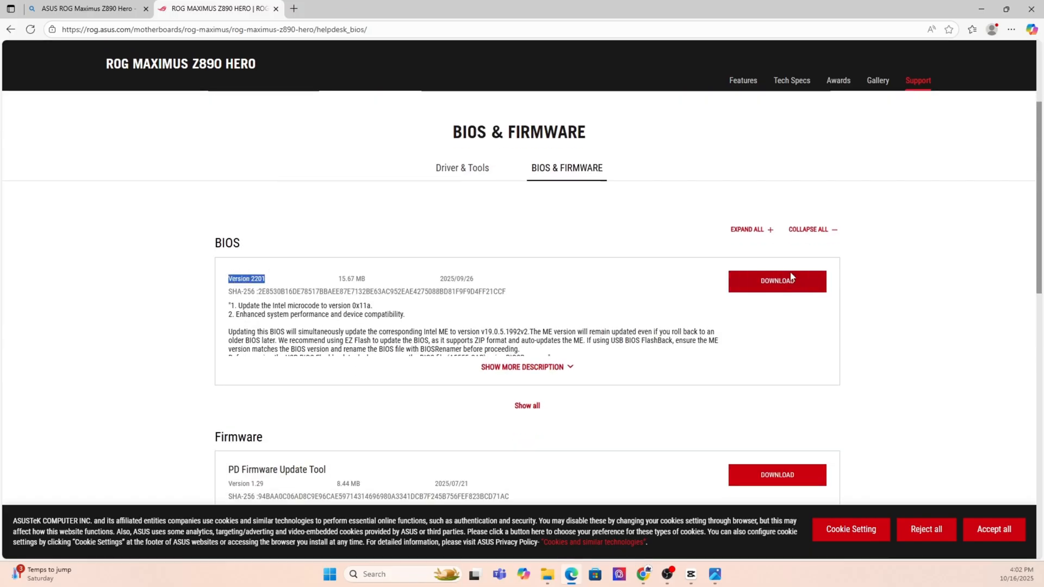
{"action": "left_click", "coordinate": [777, 281]}
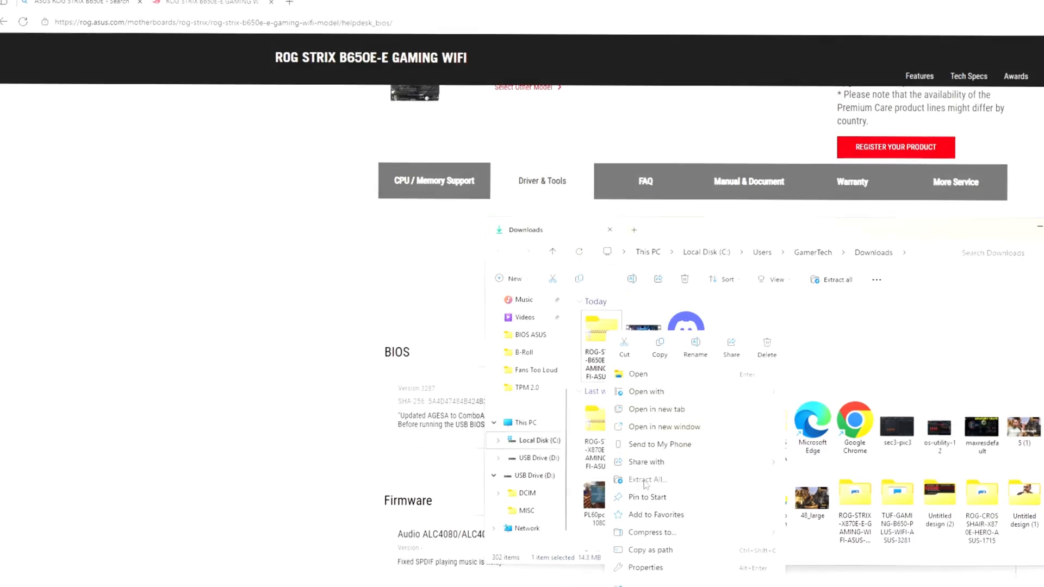
- Extract the BIOS zip, run BIOSRenamer, then open 'Create and format hard disk partitions'
{"action": "left_click", "coordinate": [646, 480]}
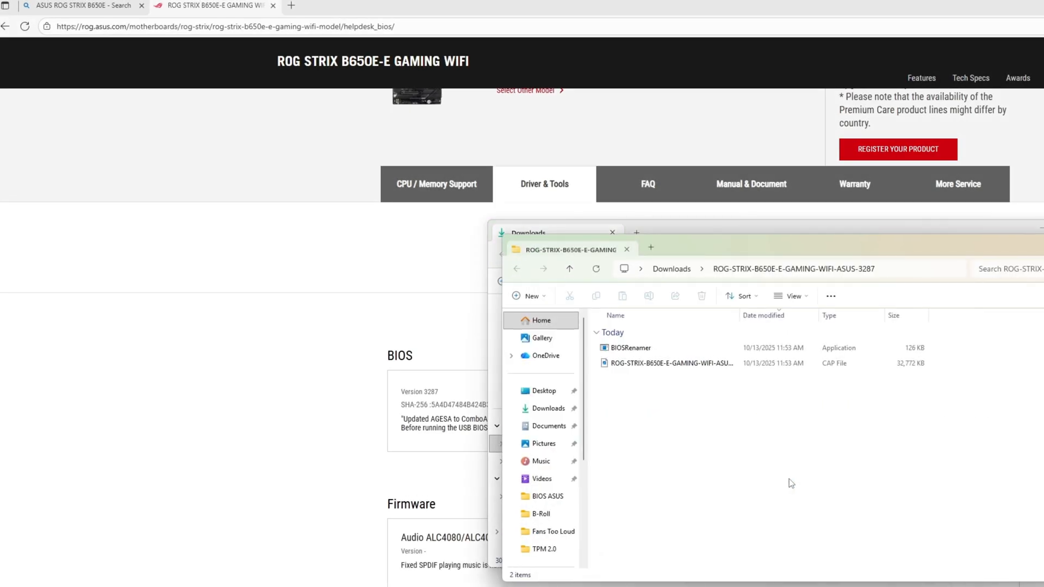
{"action": "left_click", "coordinate": [629, 347]}
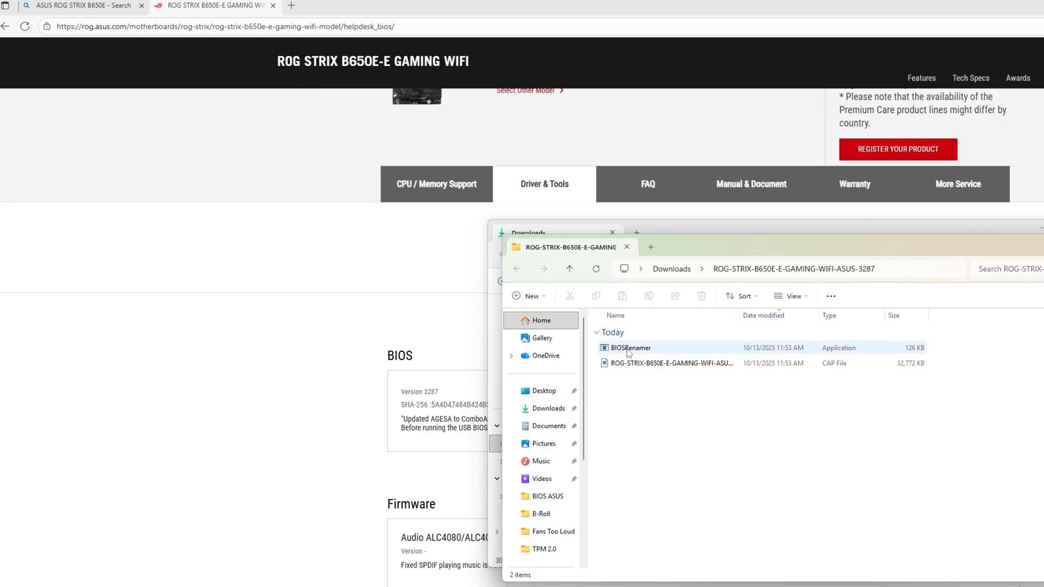
{"action": "double_click", "coordinate": [631, 347]}
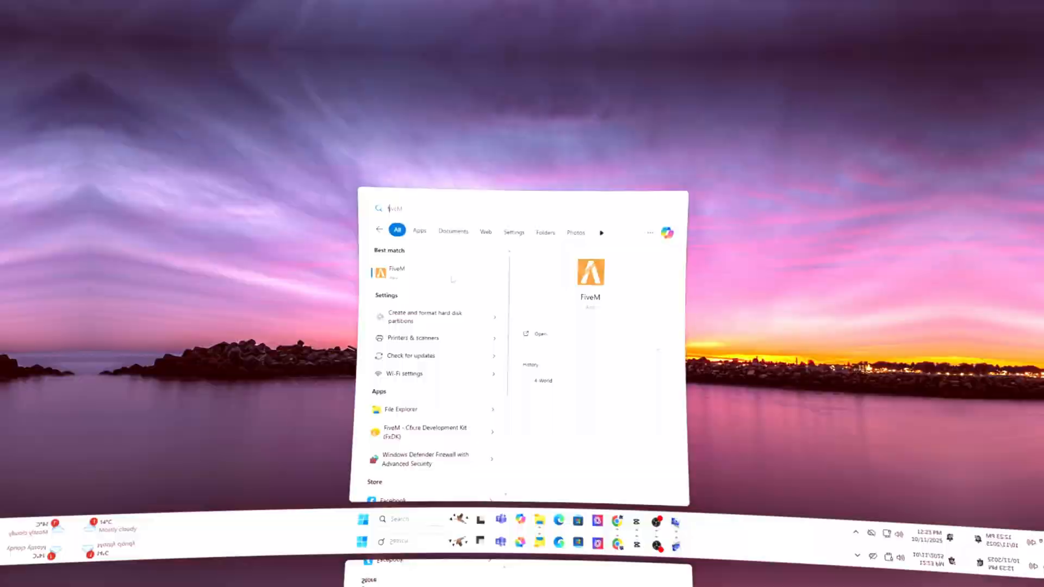
{"action": "type", "text": "format"}
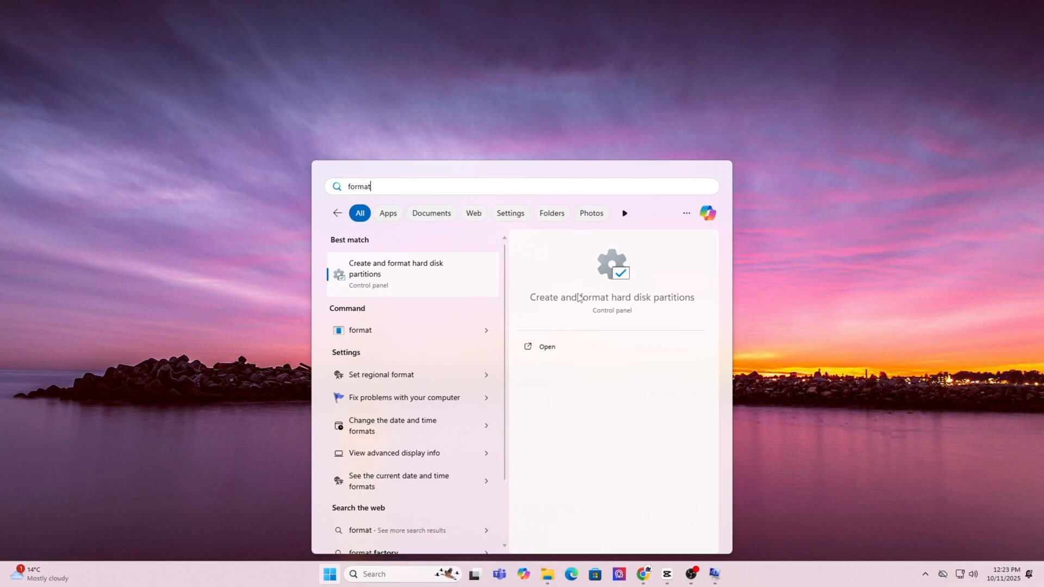
{"action": "left_click", "coordinate": [547, 346]}
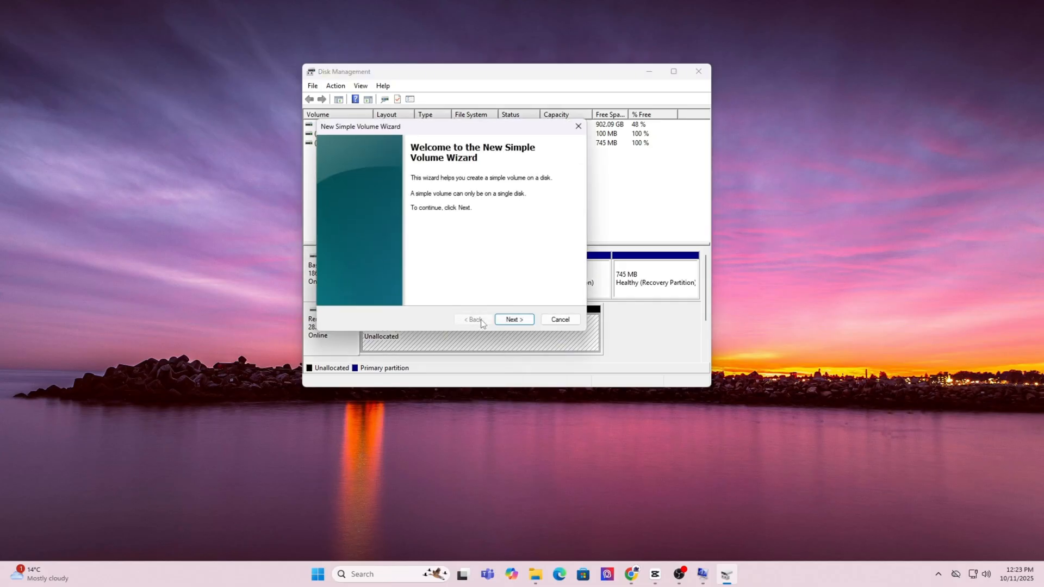
- Create a new simple volume on the unallocated USB space with FAT32 quick format
{"action": "left_click", "coordinate": [514, 319]}
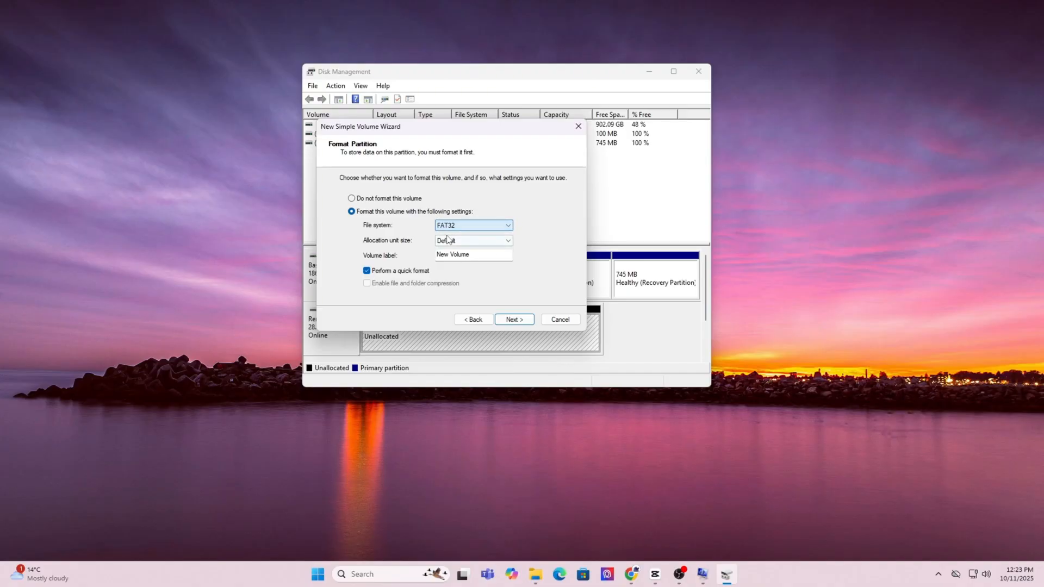
{"action": "left_click", "coordinate": [514, 320]}
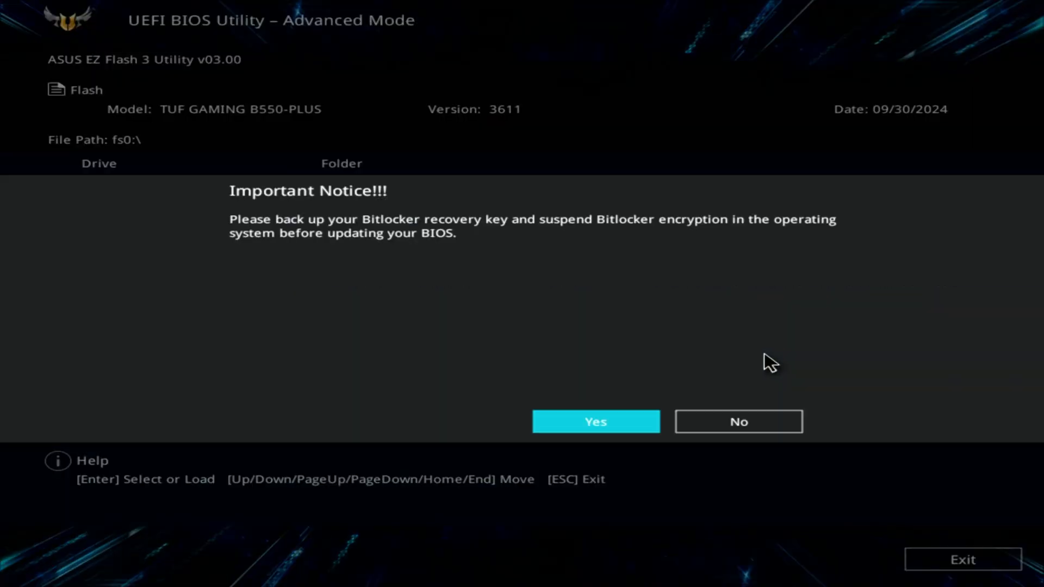
- Accept the Bitlocker notice and confirm reading the version 3621 .CAP file from fs0
{"action": "left_click", "coordinate": [594, 422]}
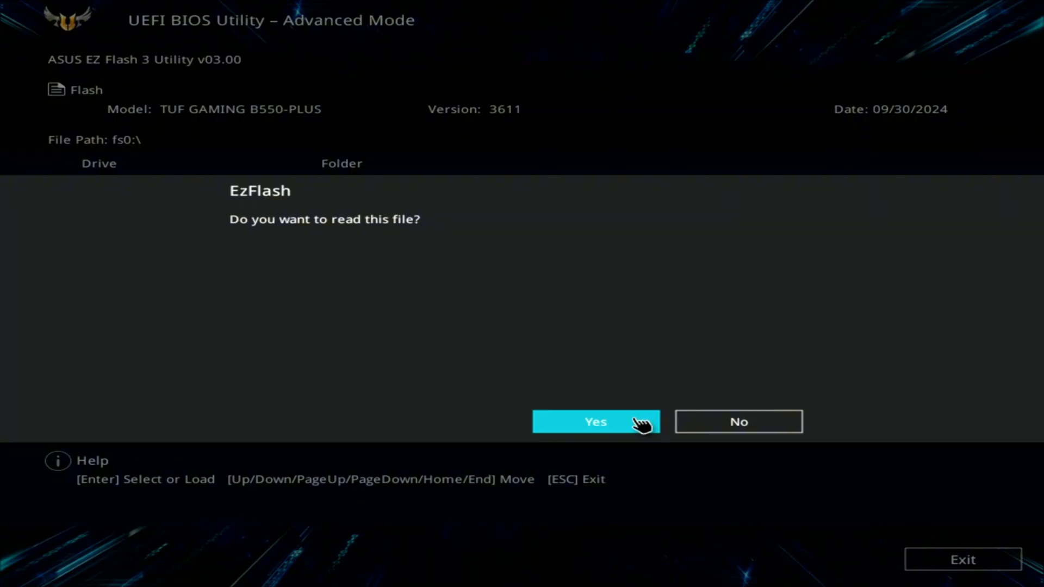
{"action": "left_click", "coordinate": [594, 422]}
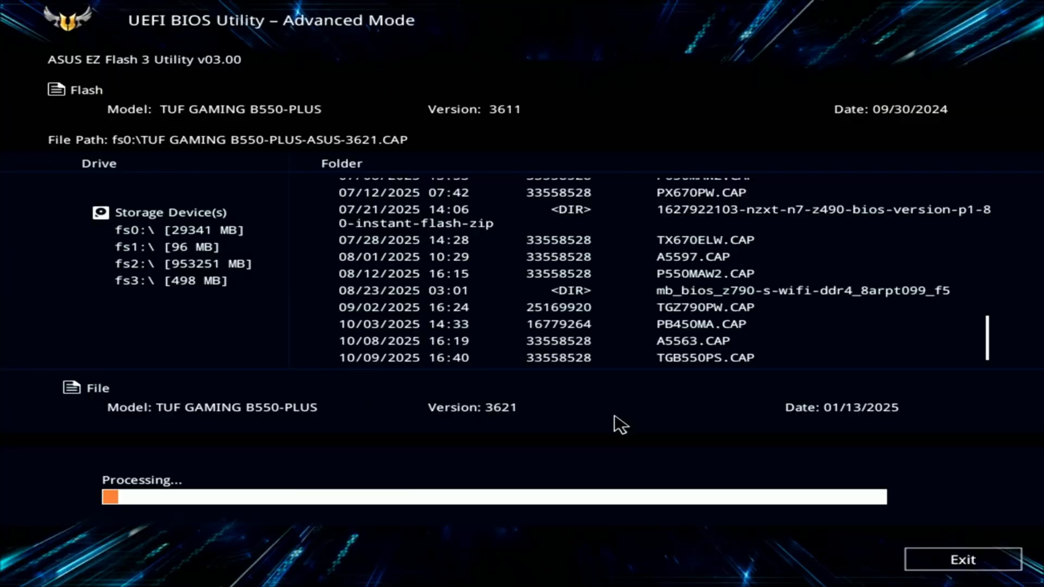